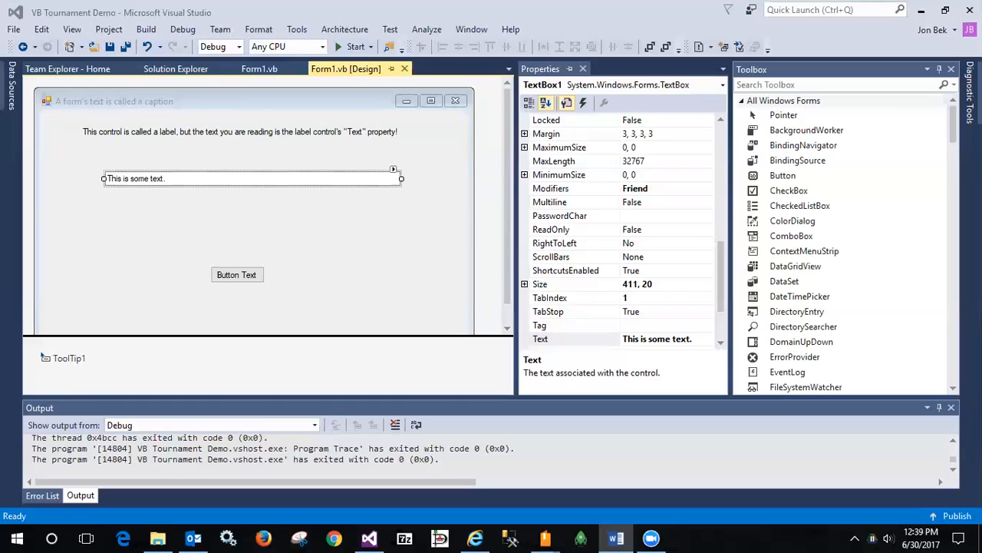
{"action": "mouse_move", "coordinate": [606, 304]}
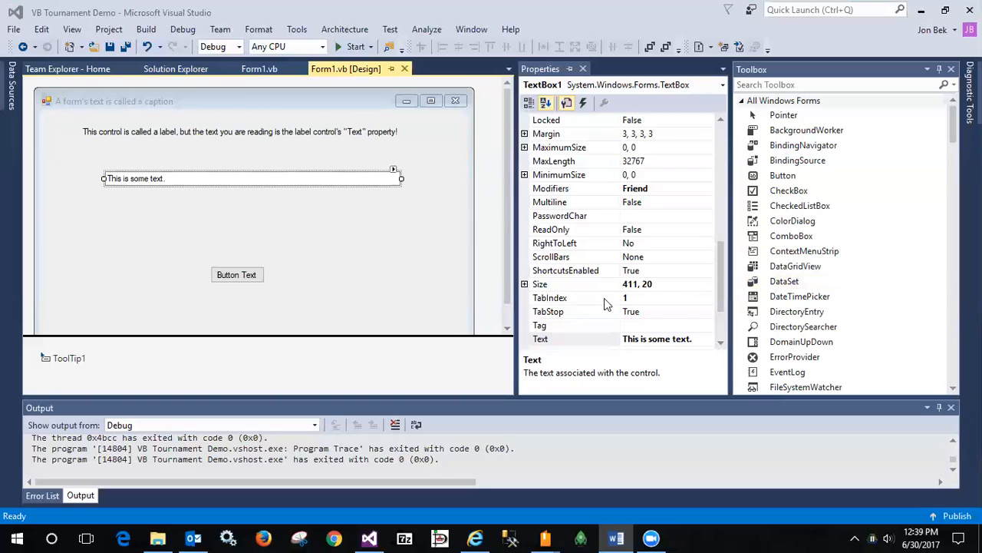
{"action": "mouse_move", "coordinate": [351, 46]}
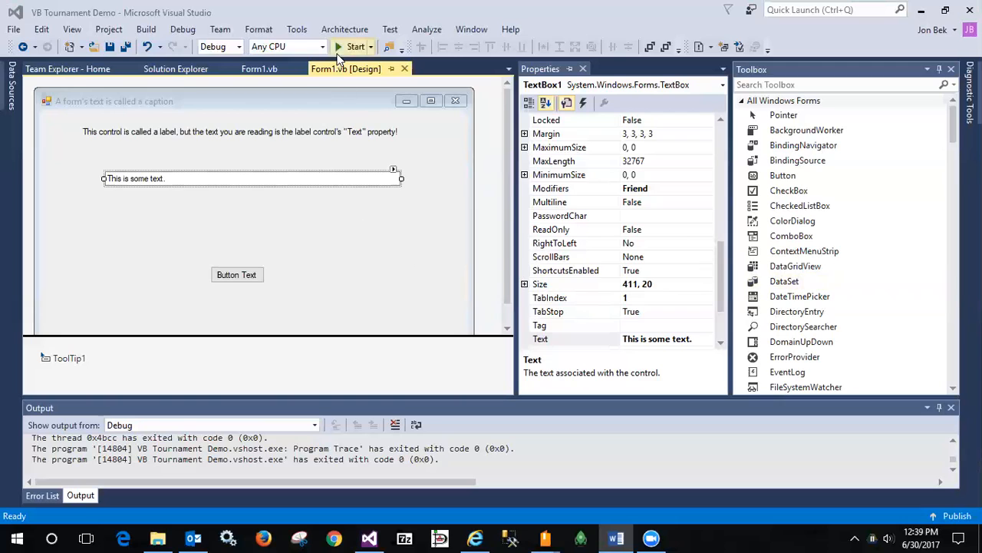
{"action": "mouse_move", "coordinate": [142, 131]}
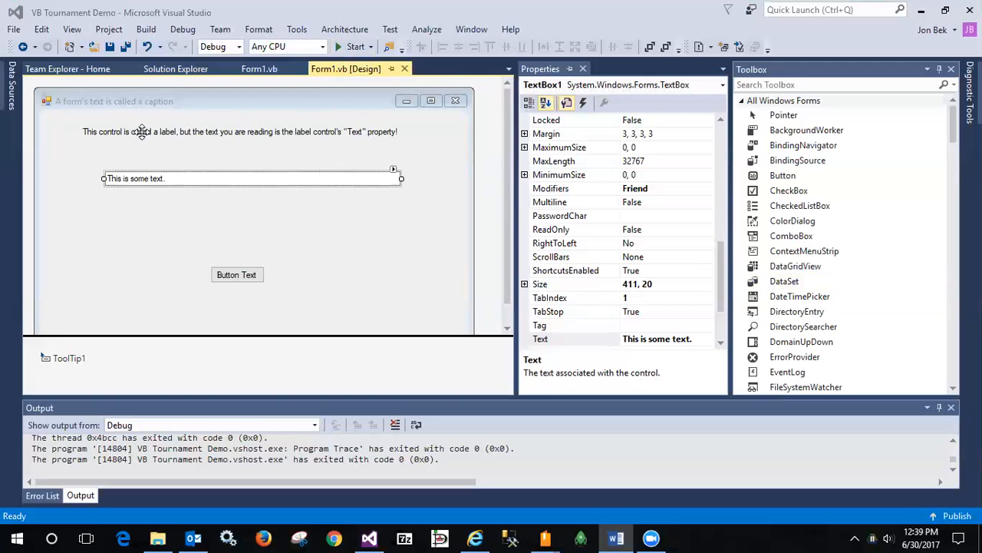
Inspect the label, text box and button properties, then run the VB Tournament Demo form.
{"action": "left_click", "coordinate": [238, 132]}
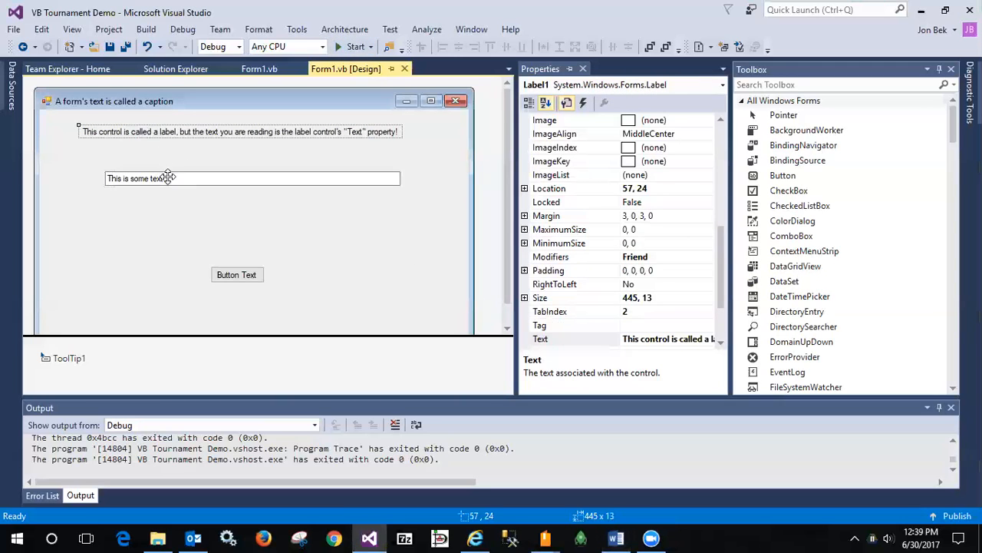
{"action": "left_click", "coordinate": [249, 178]}
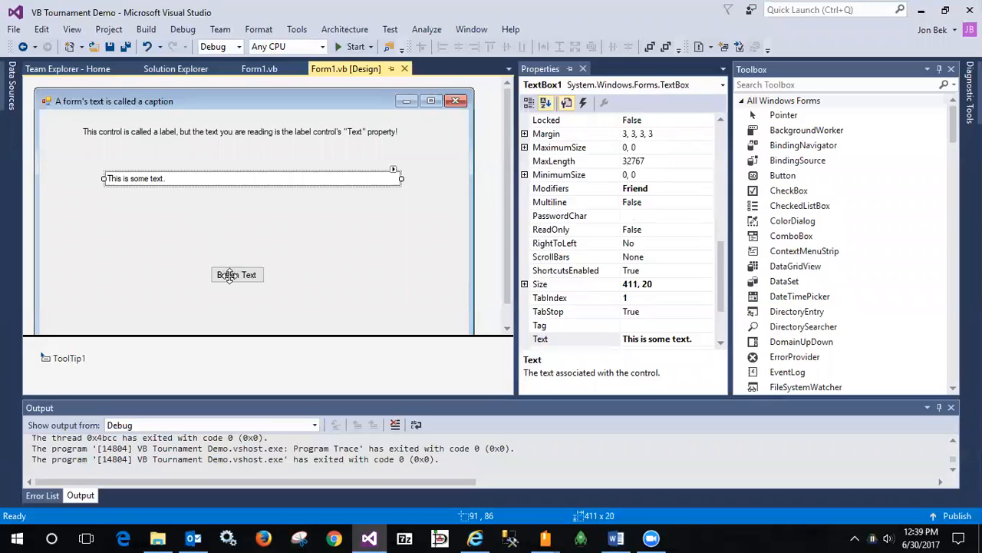
{"action": "left_click", "coordinate": [237, 274]}
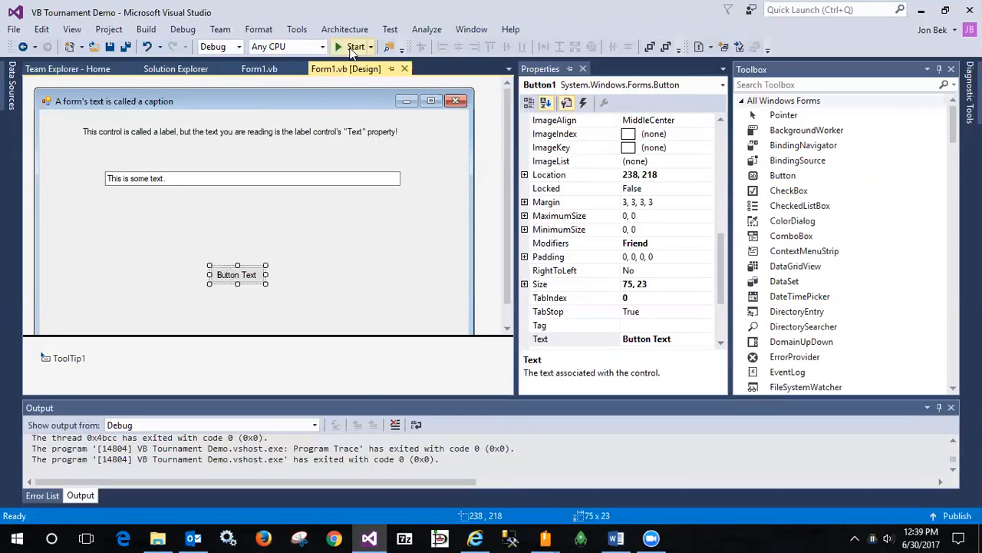
{"action": "mouse_move", "coordinate": [112, 367]}
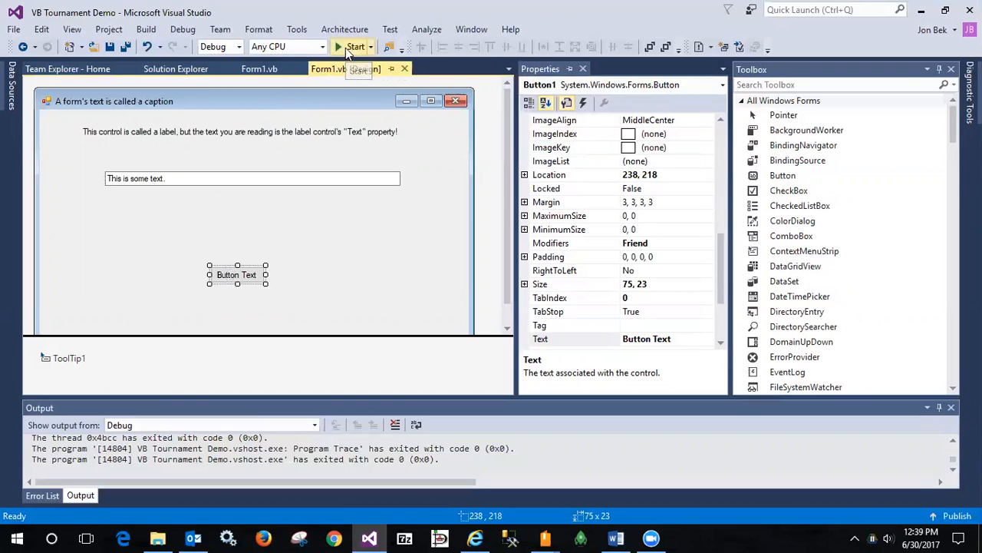
{"action": "left_click", "coordinate": [354, 47]}
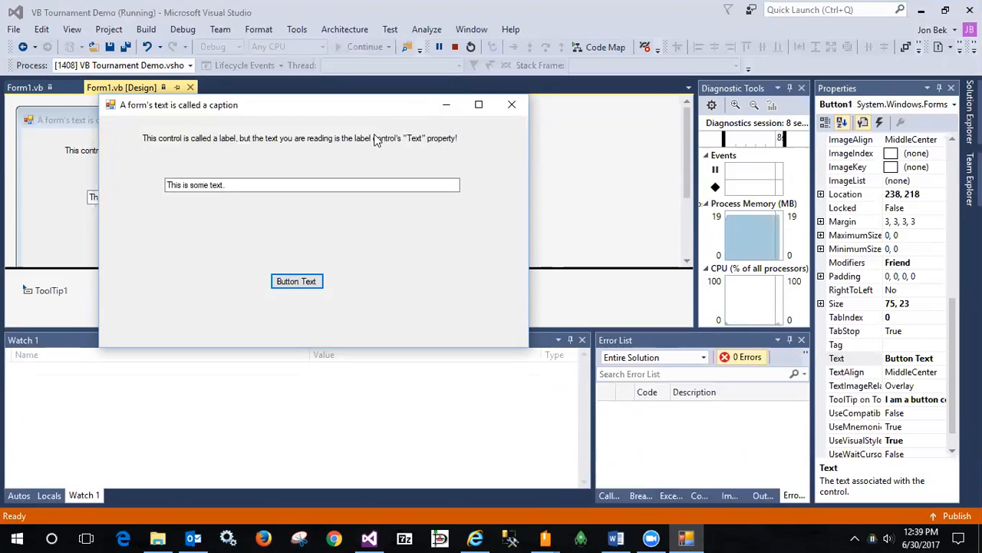
{"action": "mouse_move", "coordinate": [376, 142]}
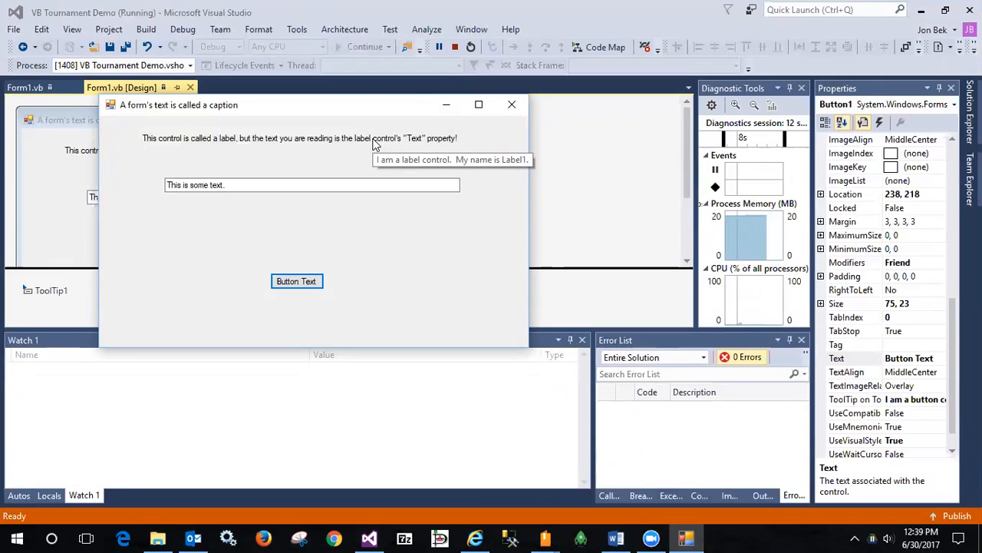
{"action": "mouse_move", "coordinate": [375, 144]}
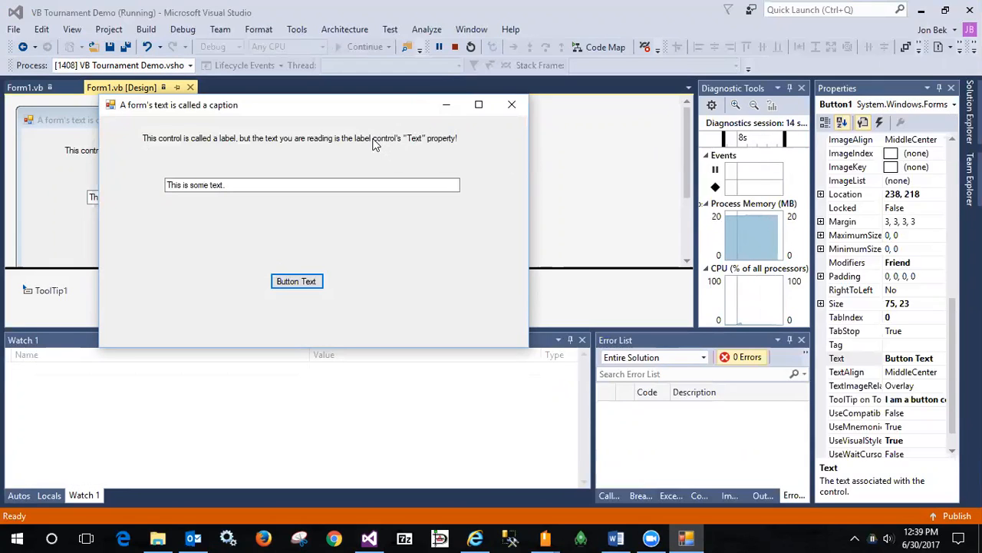
{"action": "mouse_move", "coordinate": [340, 179]}
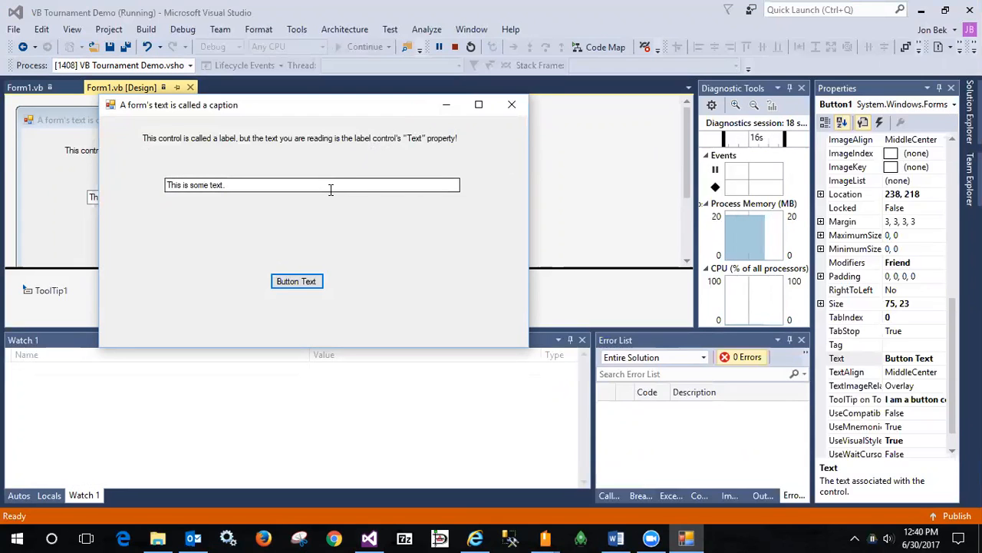
{"action": "mouse_move", "coordinate": [330, 190]}
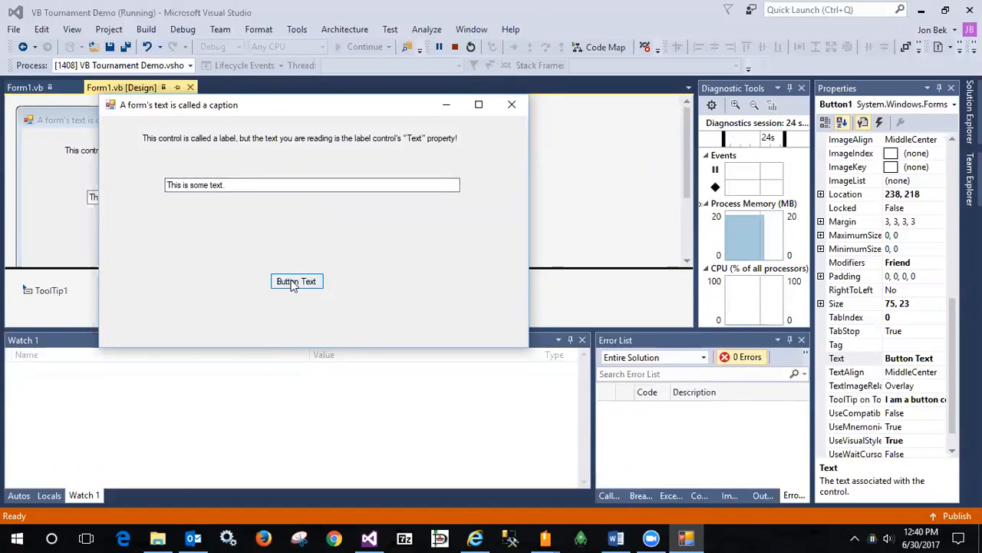
{"action": "mouse_move", "coordinate": [296, 281]}
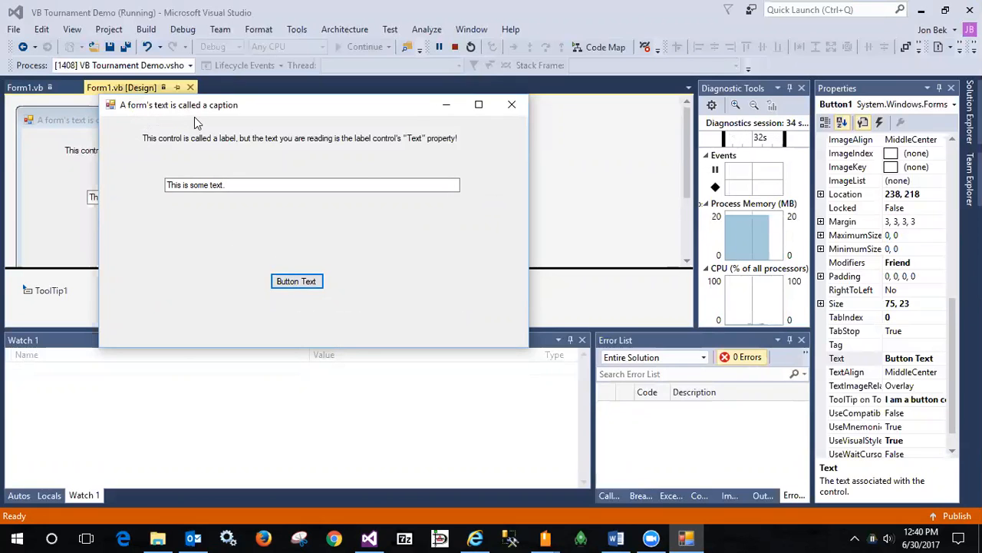
{"action": "mouse_move", "coordinate": [236, 113]}
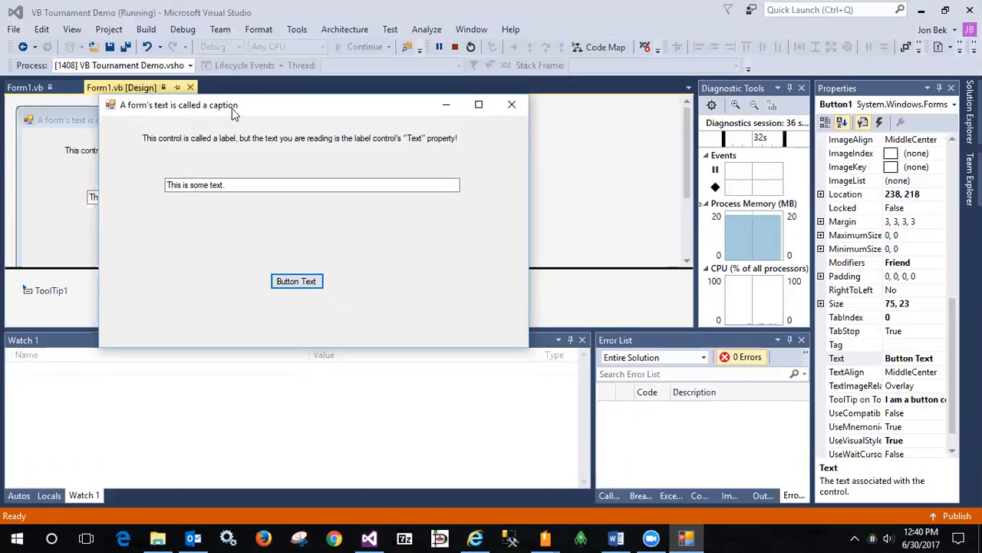
{"action": "mouse_move", "coordinate": [241, 113]}
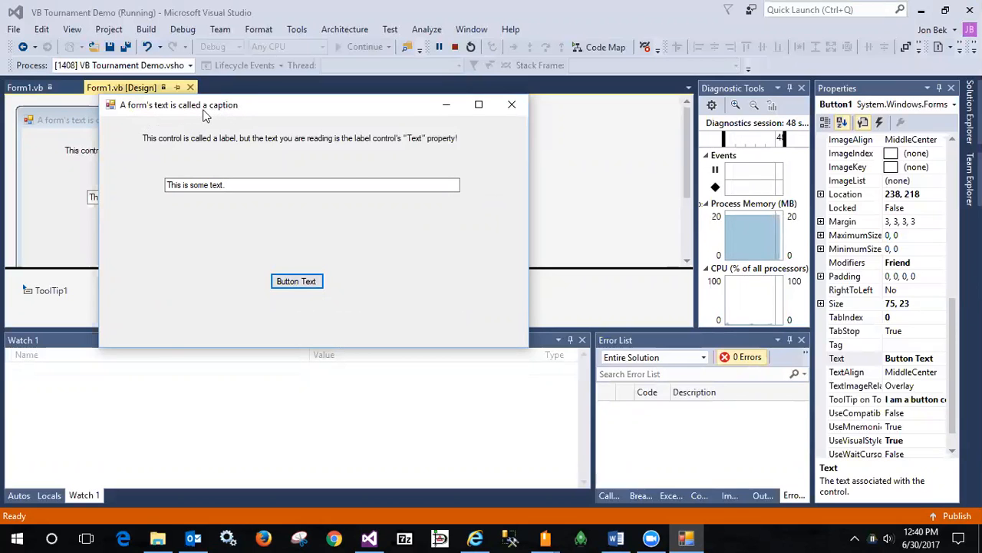
{"action": "mouse_move", "coordinate": [450, 200]}
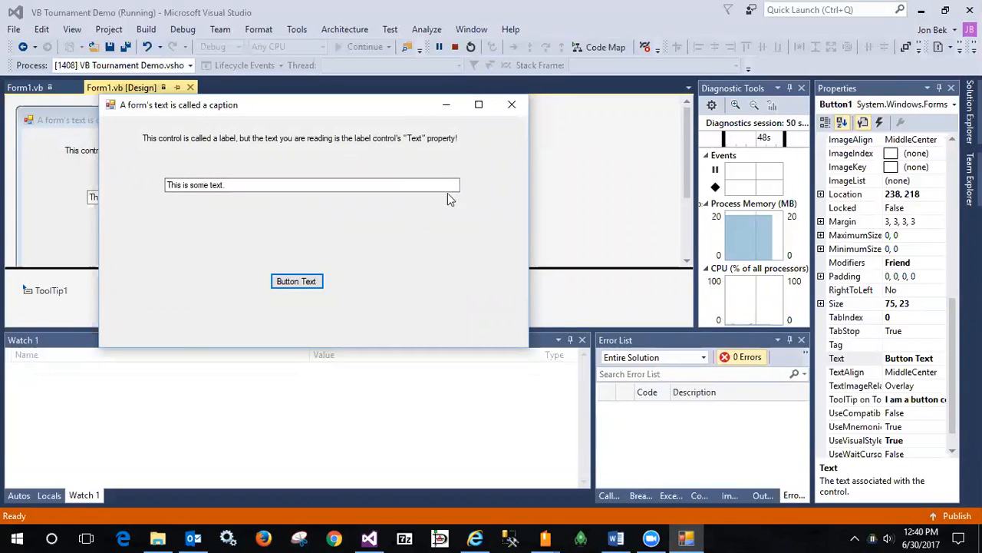
{"action": "mouse_move", "coordinate": [372, 248]}
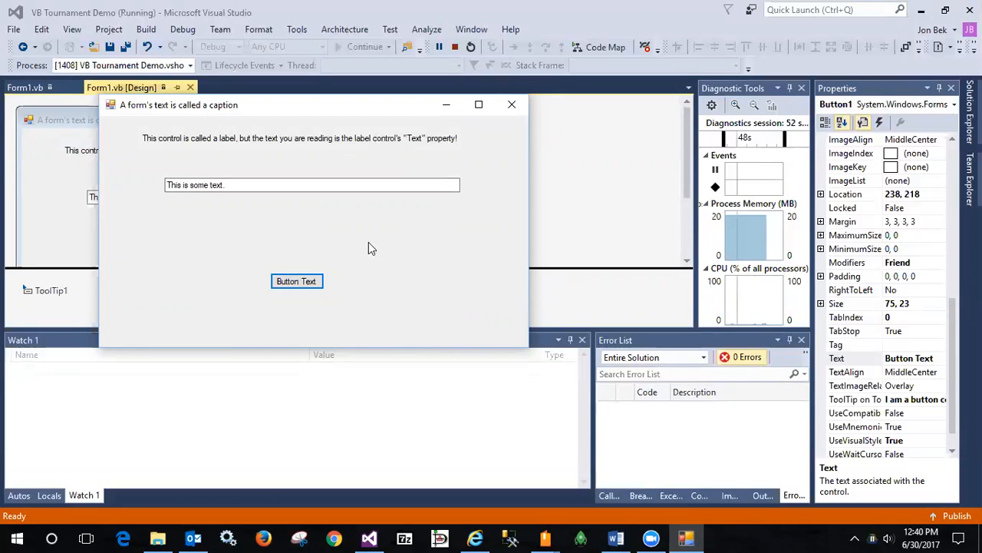
{"action": "mouse_move", "coordinate": [373, 261]}
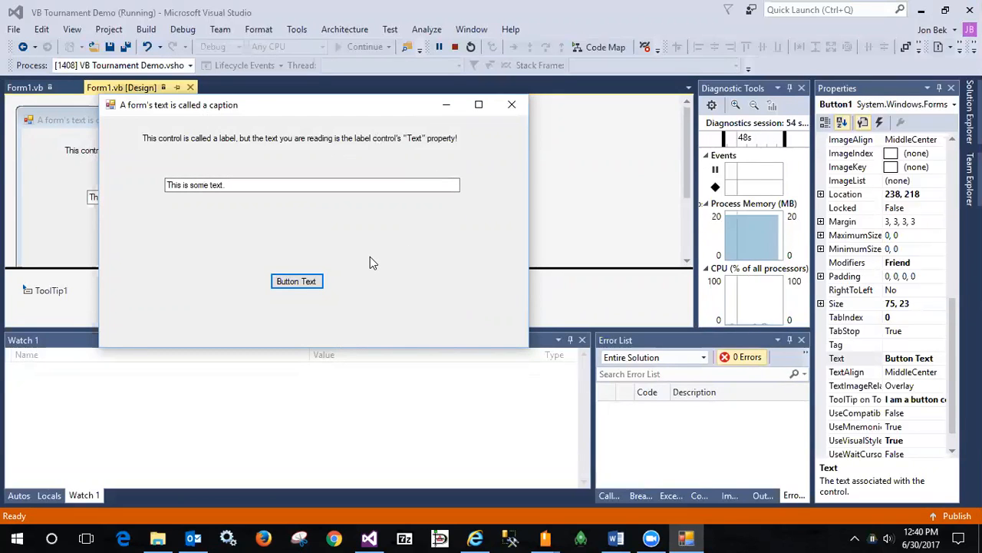
{"action": "mouse_move", "coordinate": [365, 270]}
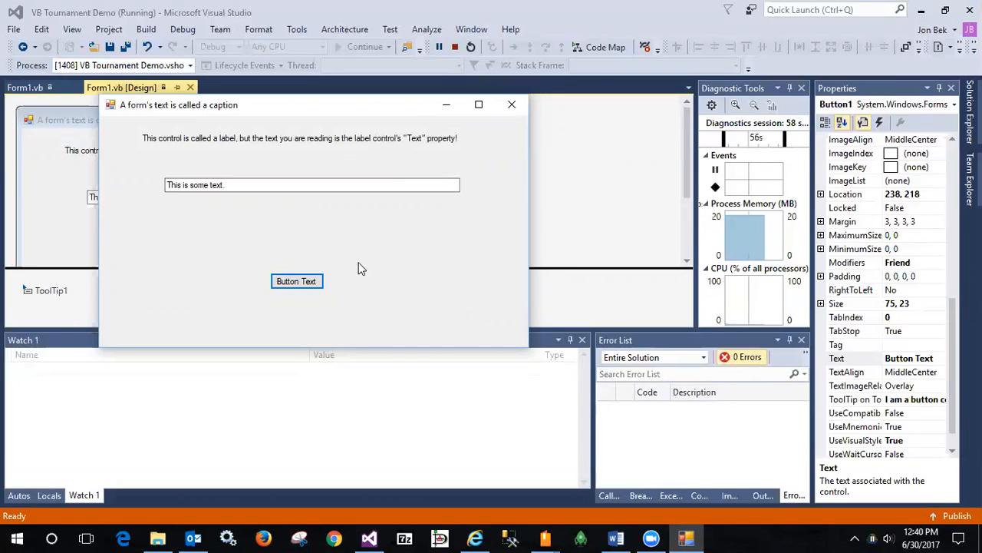
{"action": "mouse_move", "coordinate": [354, 266]}
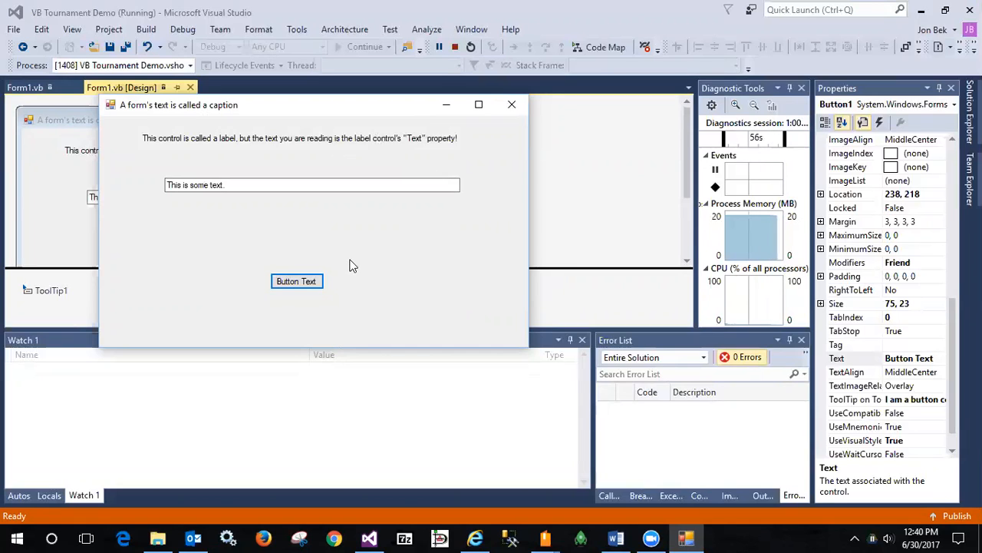
{"action": "mouse_move", "coordinate": [296, 281]}
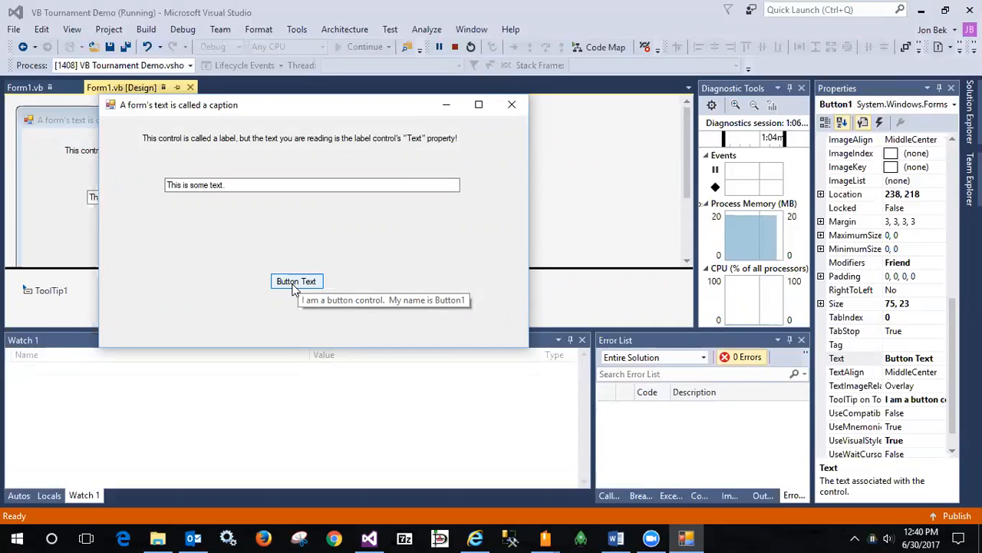
Trigger Button1 twice so TextBox1 shows the last-click time, 12:41:05 PM.
{"action": "left_click", "coordinate": [296, 281]}
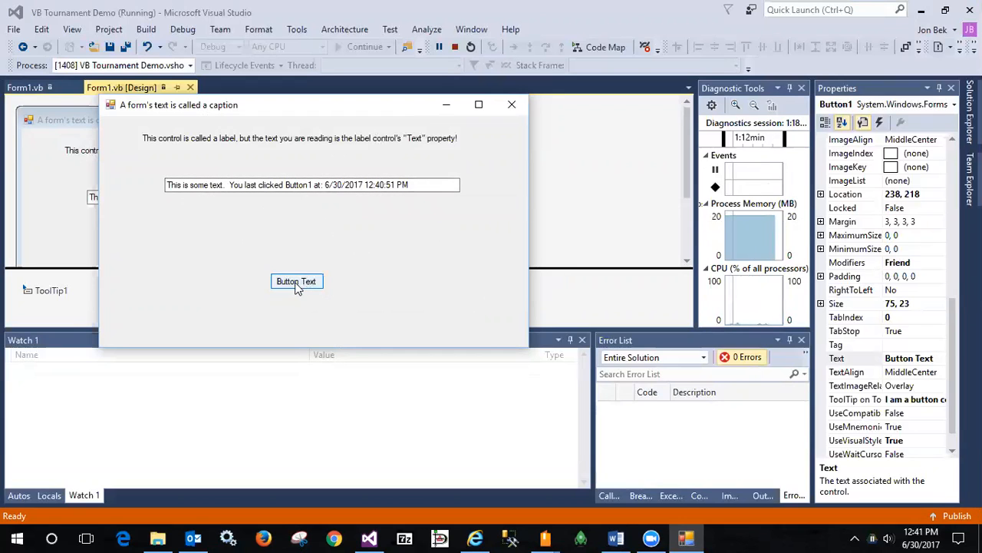
{"action": "left_click", "coordinate": [296, 281]}
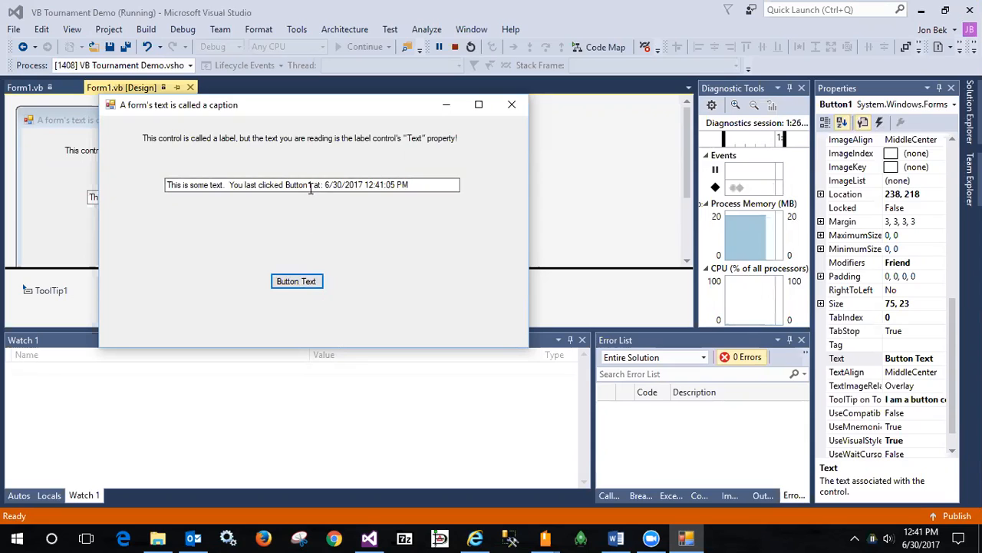
{"action": "mouse_move", "coordinate": [307, 185]}
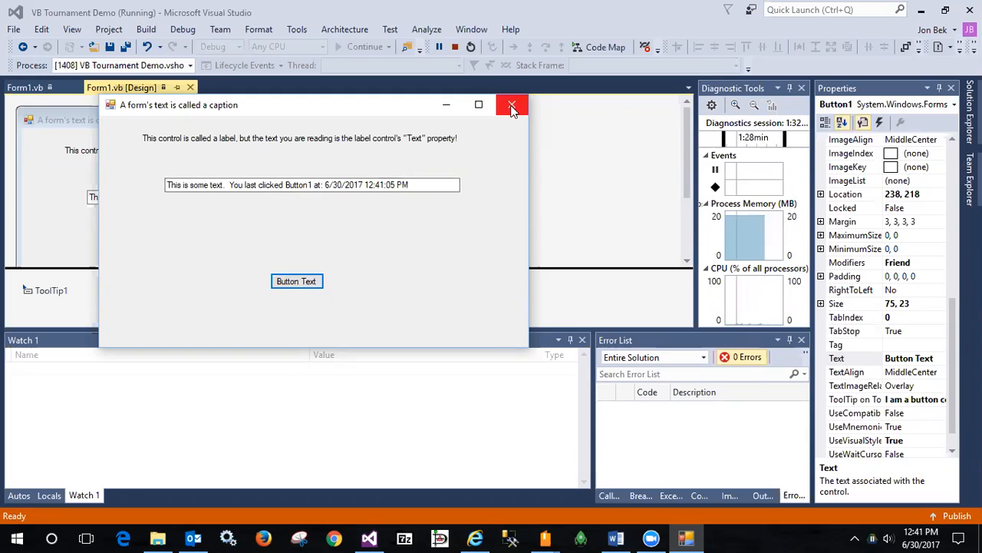
{"action": "mouse_move", "coordinate": [512, 105]}
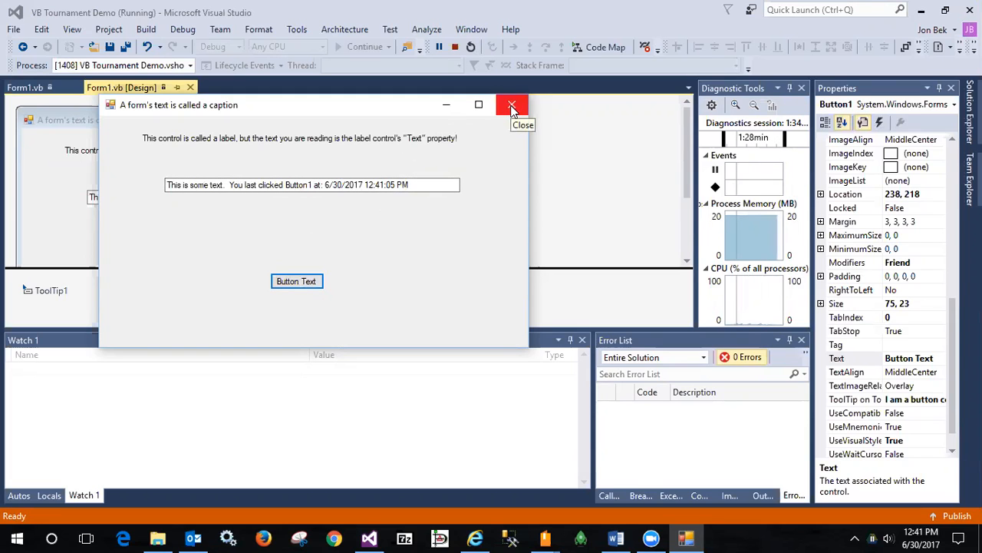
Stop debugging and select the TextBox1 name inside Form1.vb's Button1_Click handler.
{"action": "left_click", "coordinate": [513, 105]}
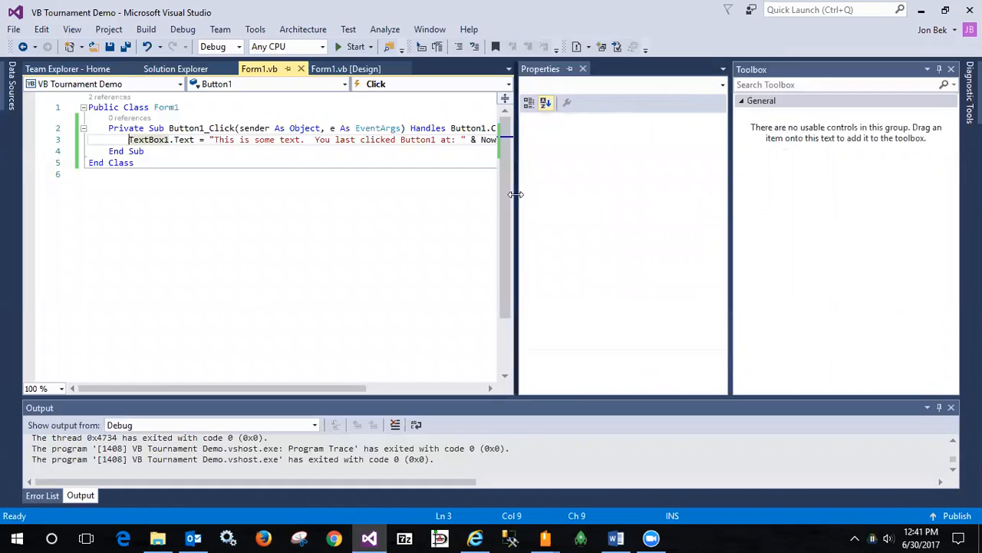
{"action": "left_click", "coordinate": [582, 68]}
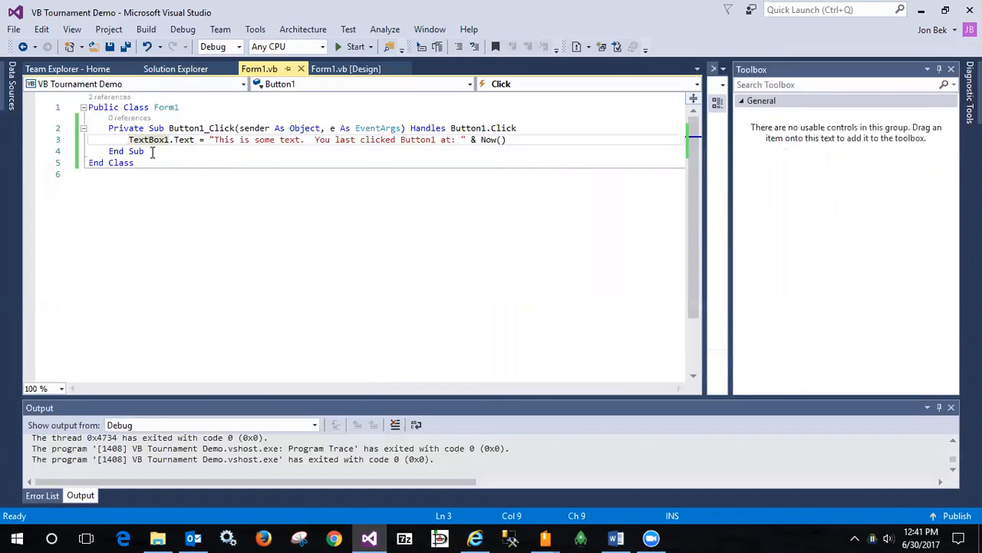
{"action": "mouse_move", "coordinate": [185, 139]}
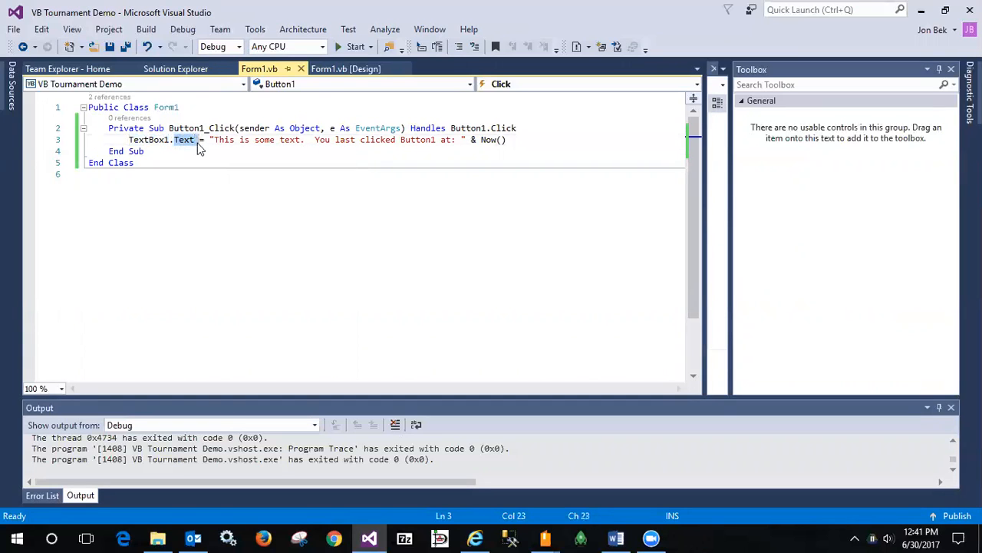
{"action": "left_click", "coordinate": [170, 128]}
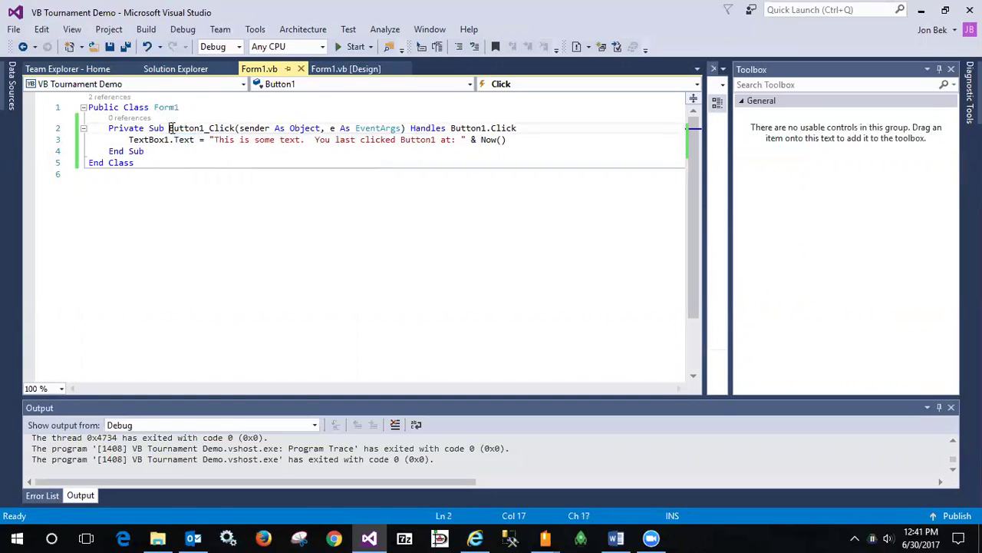
{"action": "double_click", "coordinate": [201, 129]}
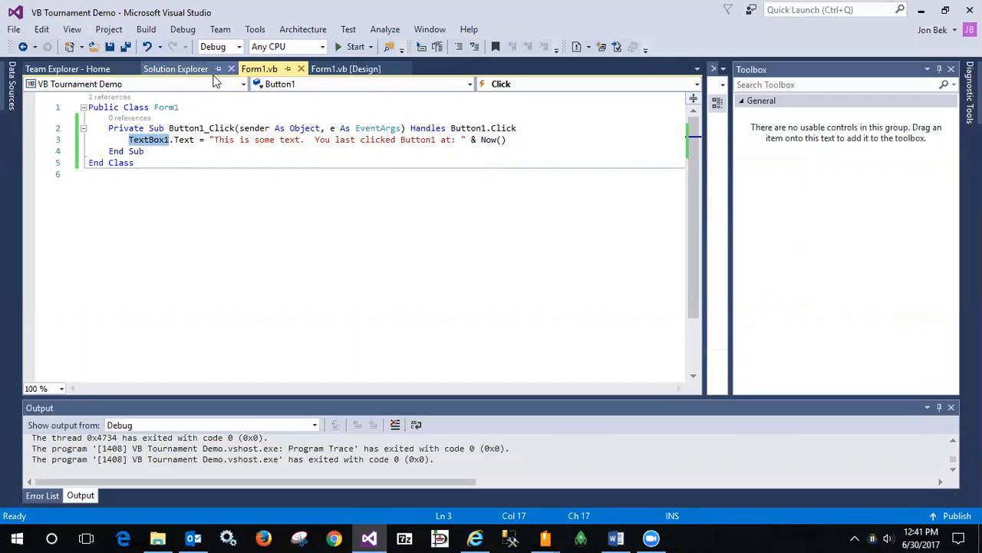
Return to the Form1.vb [Design] view, select TextBox1 and widen the Properties window.
{"action": "left_click", "coordinate": [175, 69]}
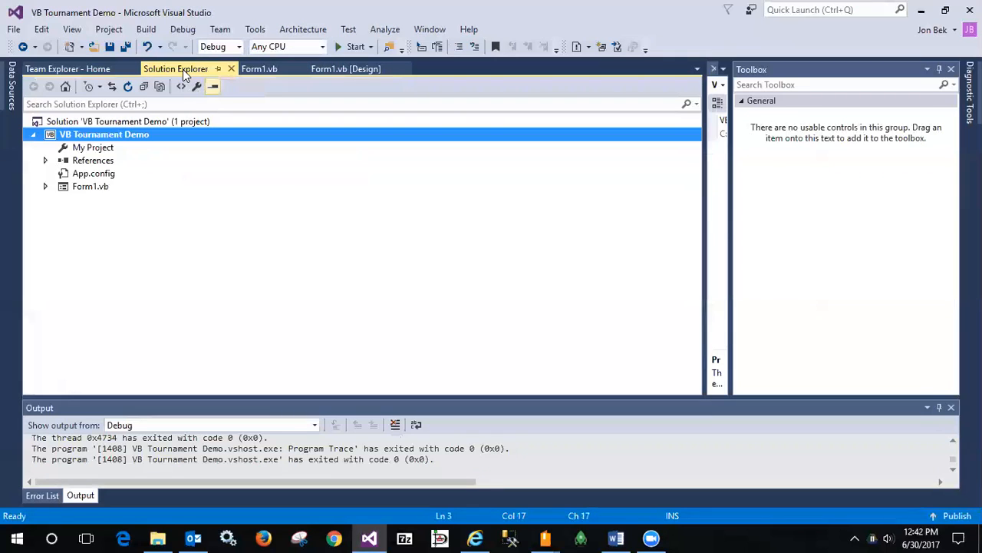
{"action": "left_click", "coordinate": [345, 68]}
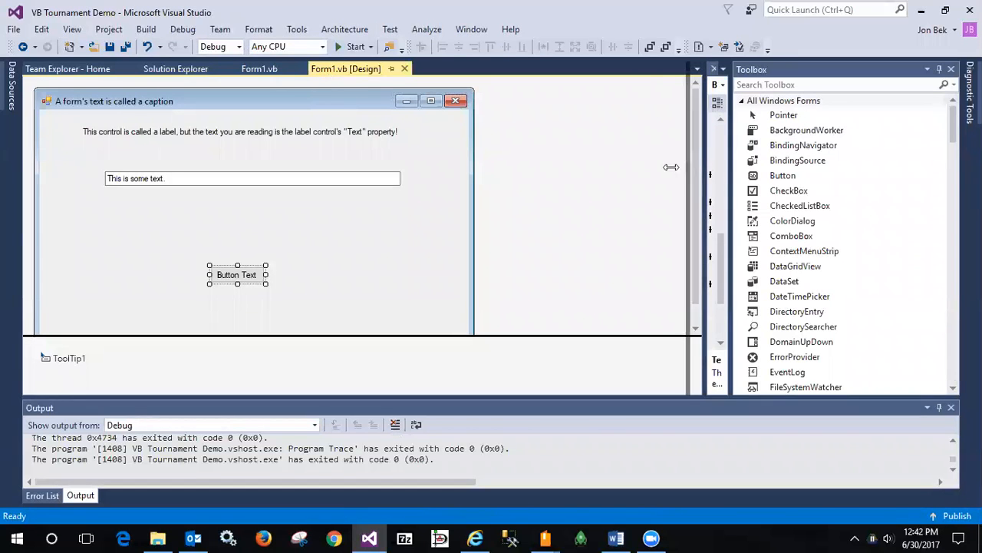
{"action": "left_click", "coordinate": [236, 274]}
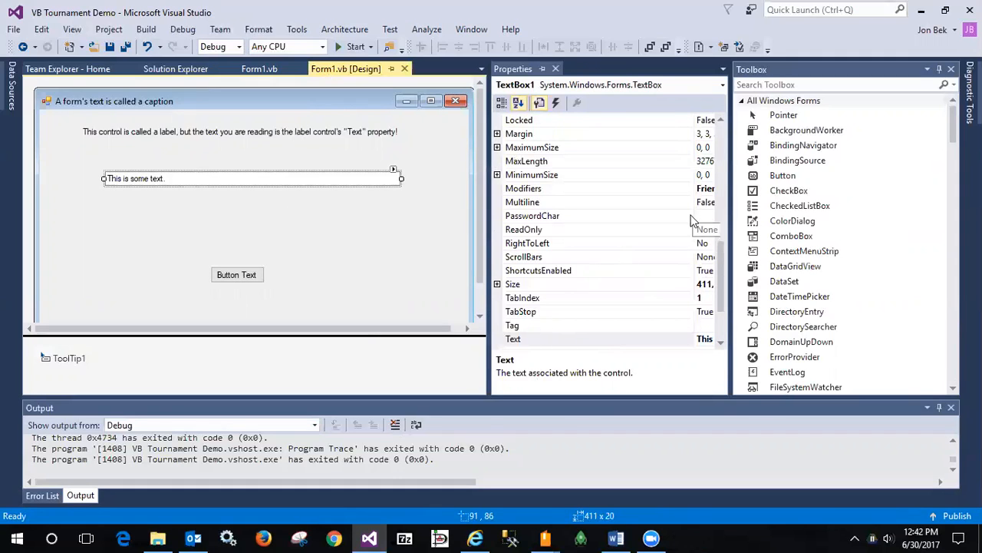
{"action": "left_click", "coordinate": [705, 228]}
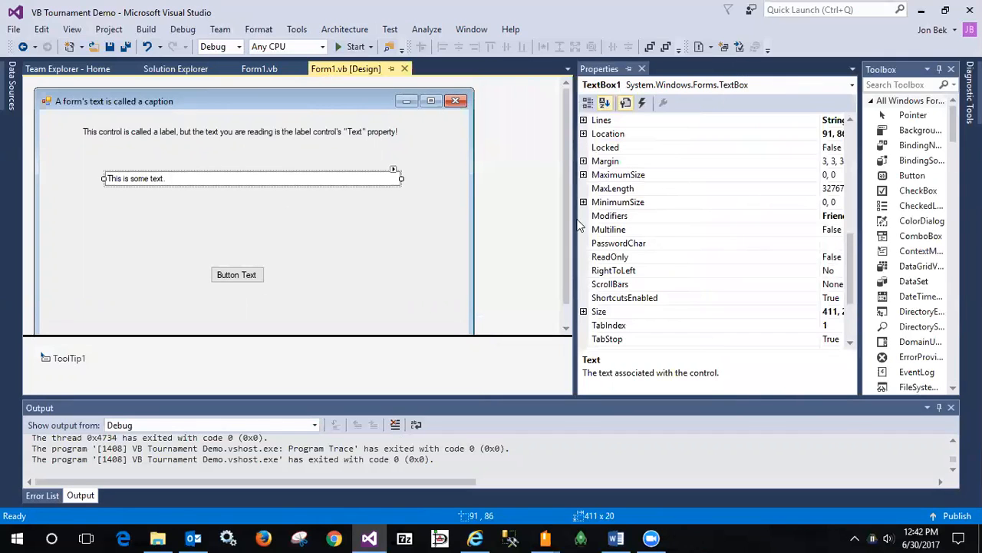
Scroll the Properties window and select the (Name) property reading TextBox1.
{"action": "scroll", "scroll_direction": "down", "scroll_amount": 3}
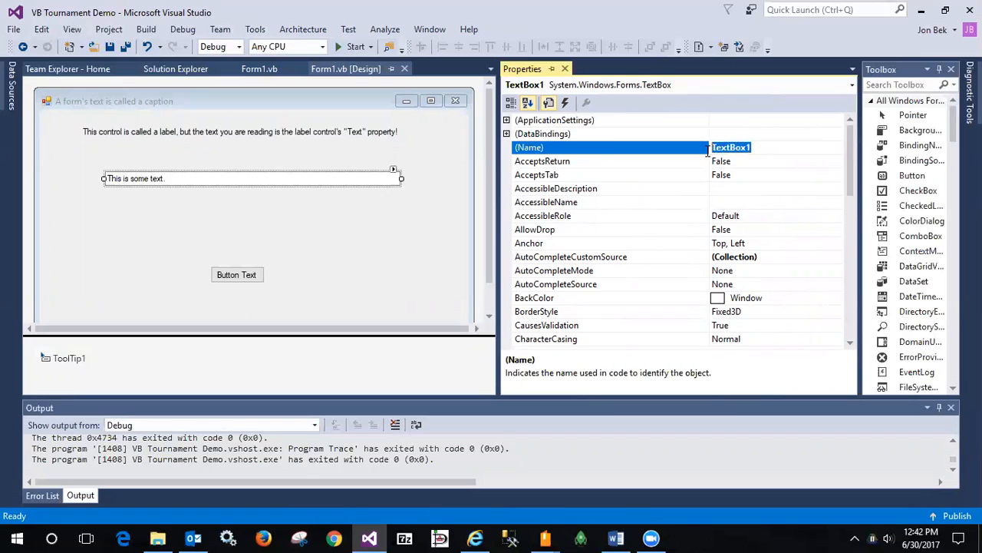
{"action": "left_click", "coordinate": [756, 147]}
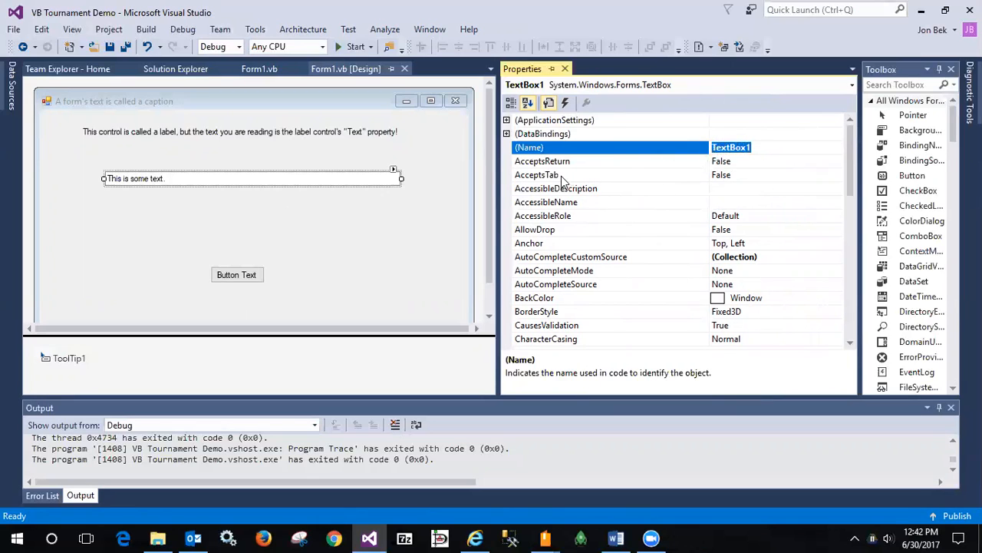
{"action": "mouse_move", "coordinate": [343, 258]}
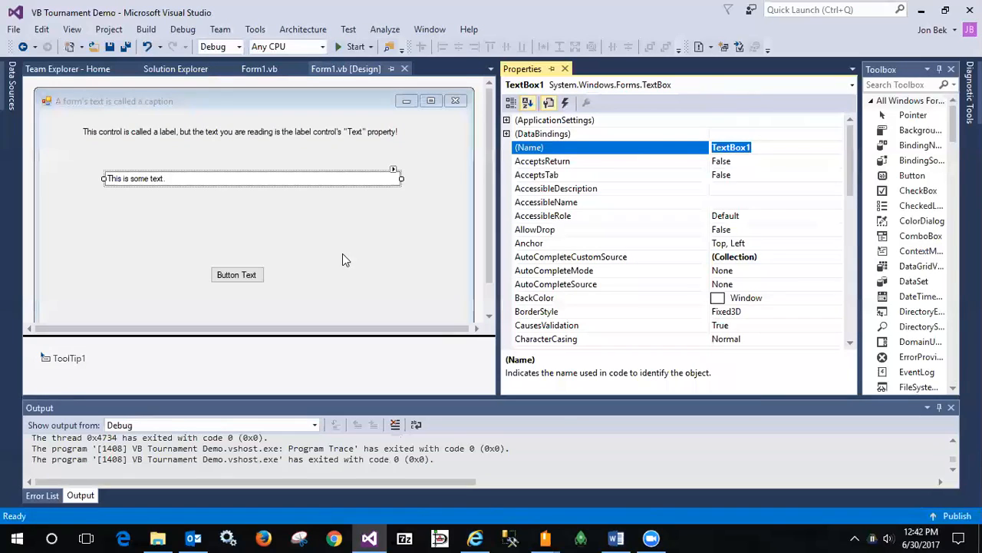
{"action": "mouse_move", "coordinate": [420, 256]}
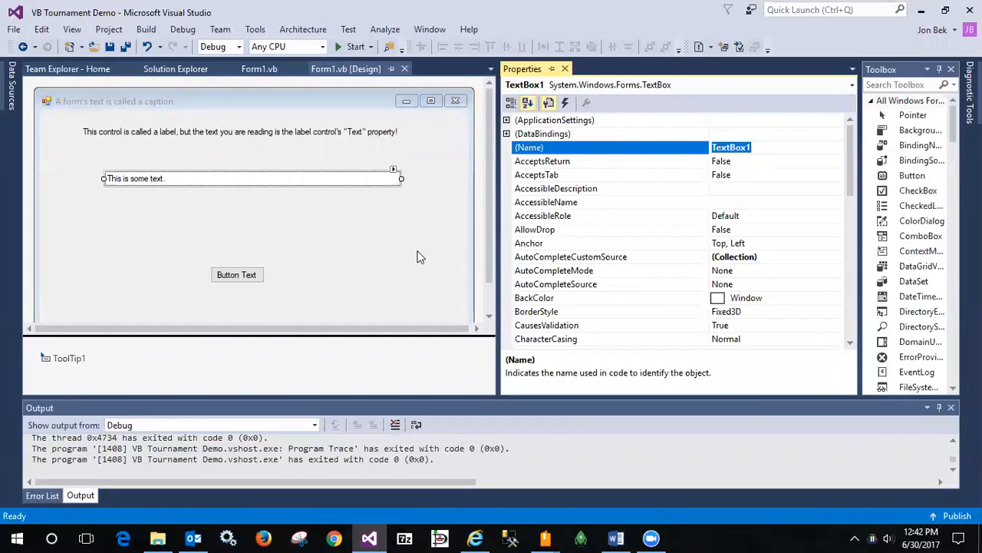